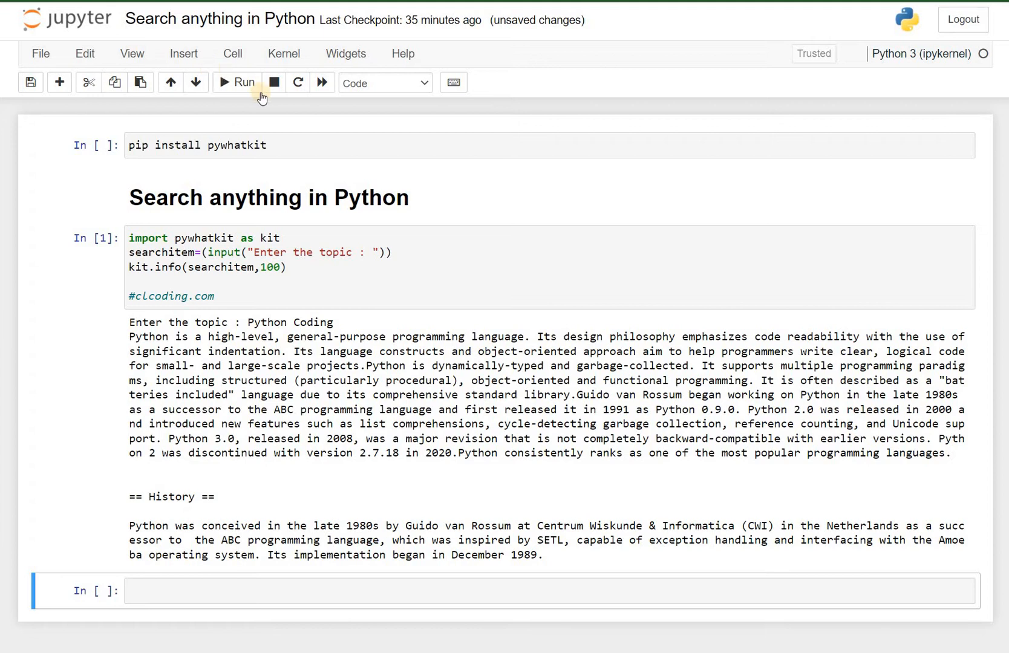
# Step: Rerun the pywhatkit search cell and enter 'Python Coding' at the topic prompt to print the Wikipedia summary
pyautogui.click(200, 145)
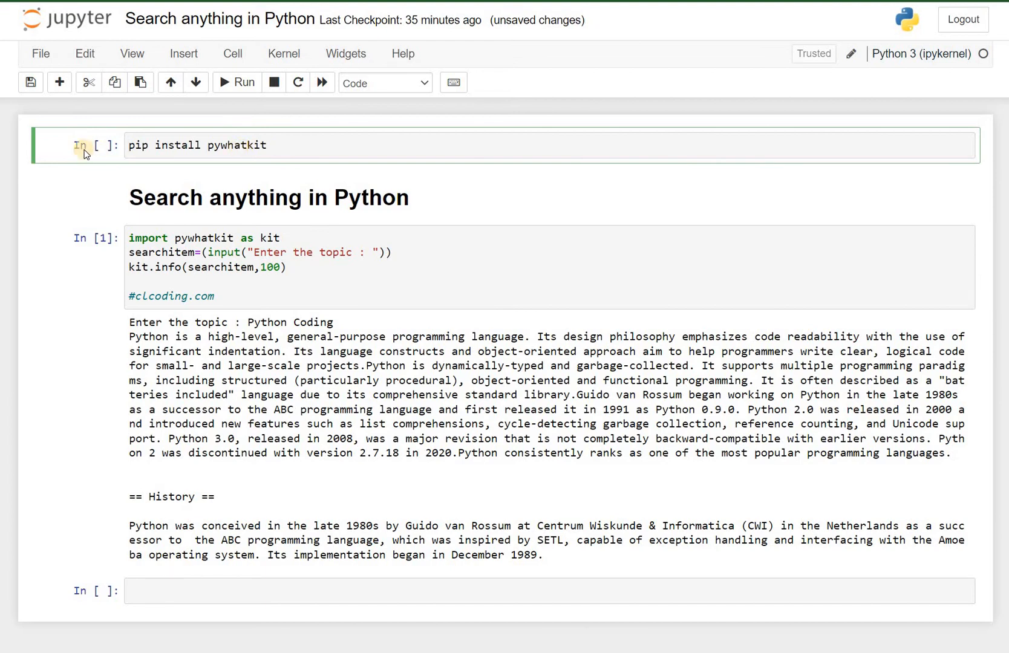
pyautogui.moveTo(179, 214)
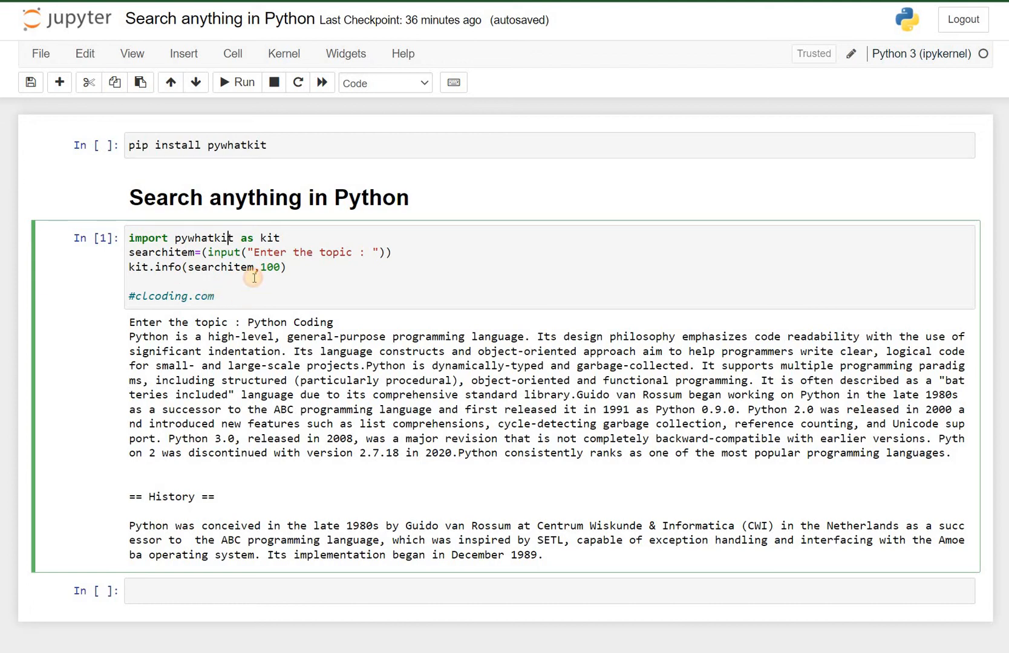
pyautogui.click(236, 82)
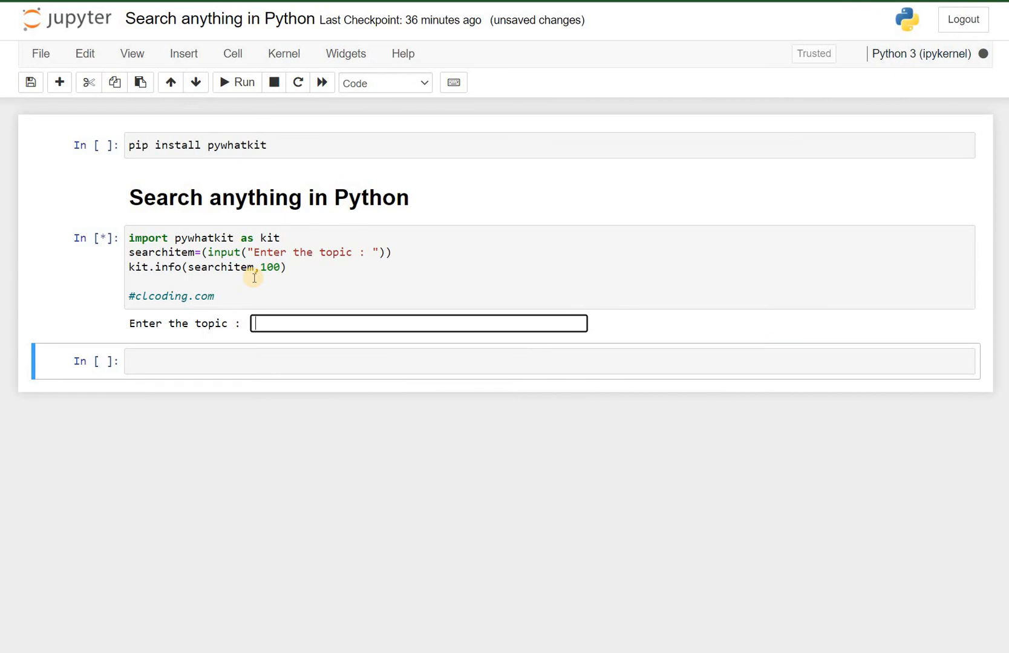
pyautogui.write('P')
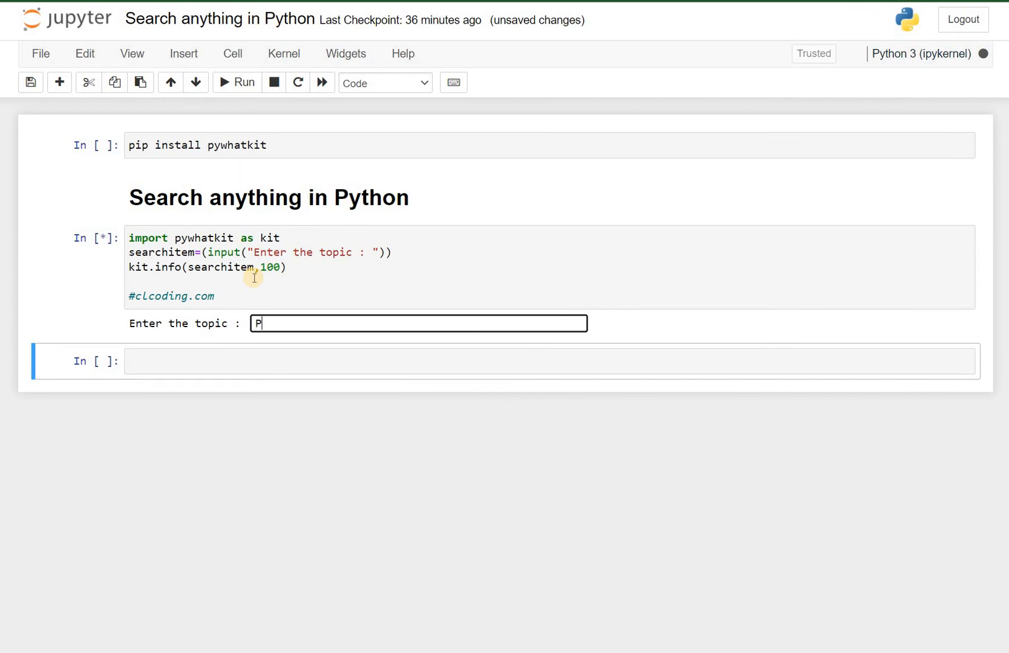
pyautogui.write('yth')
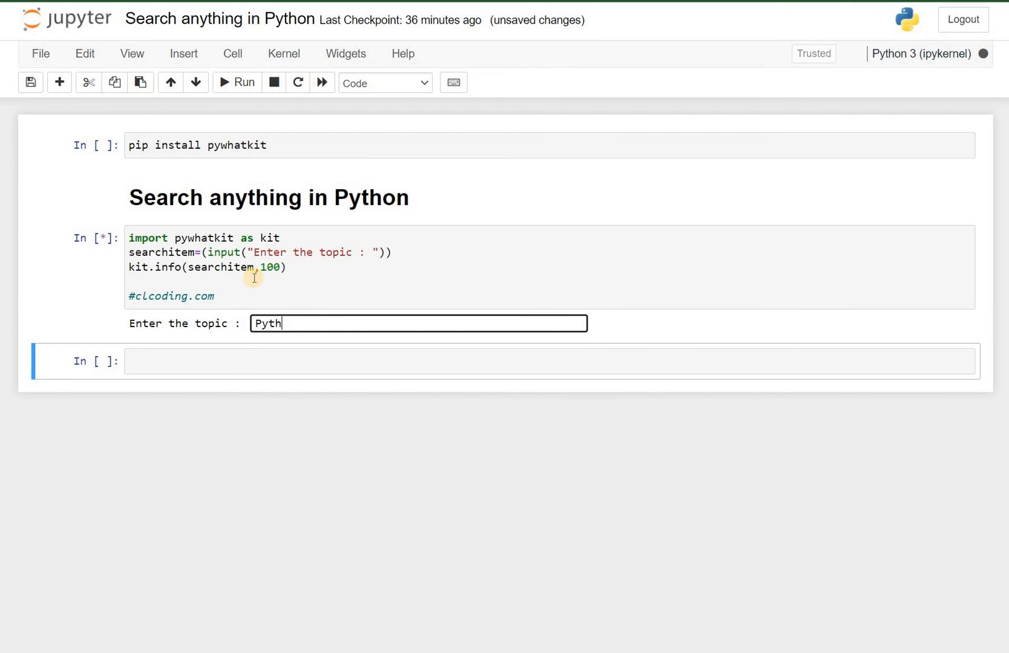
pyautogui.write('on Co')
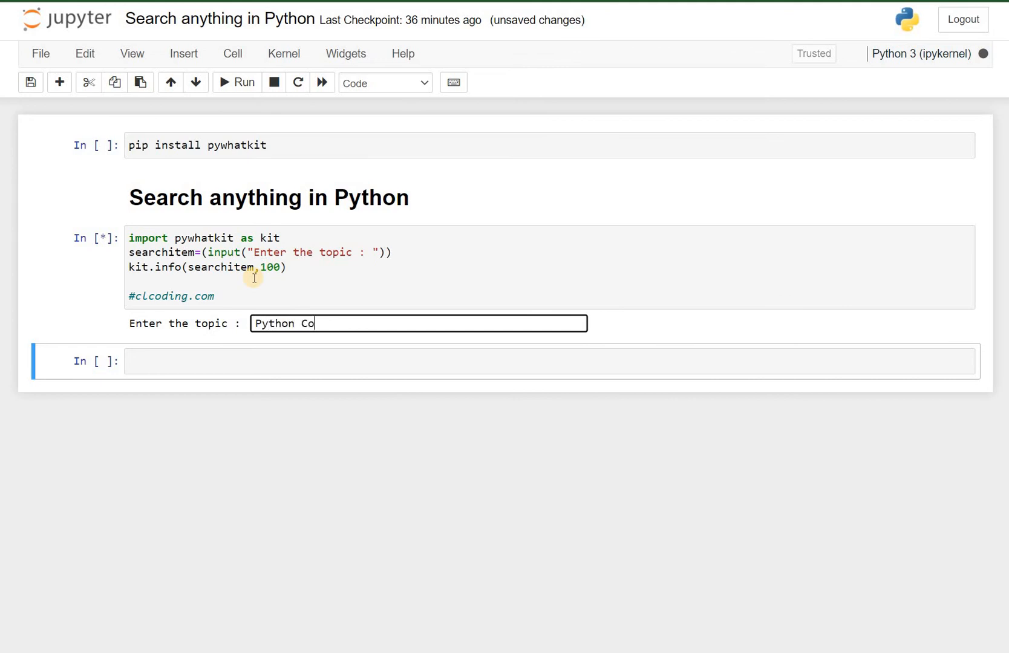
pyautogui.write('ding')
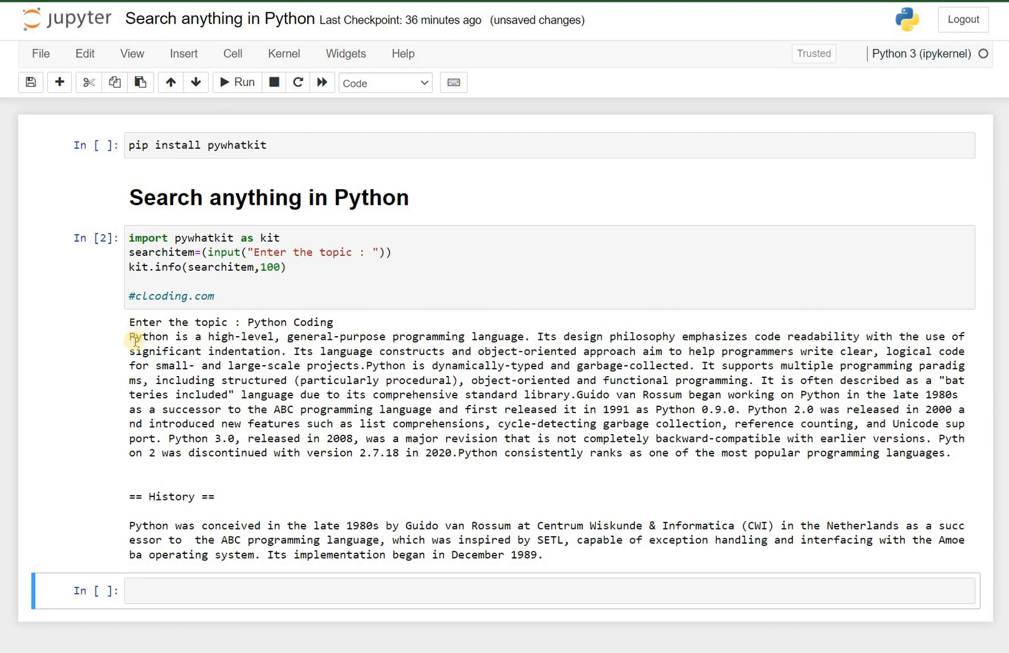
pyautogui.moveTo(136, 350)
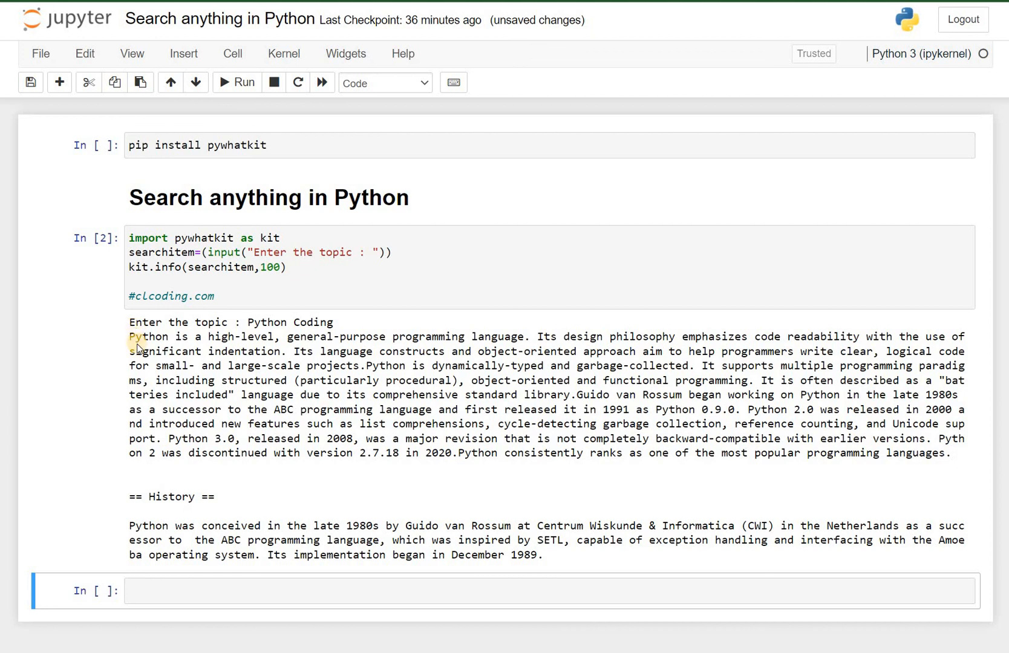